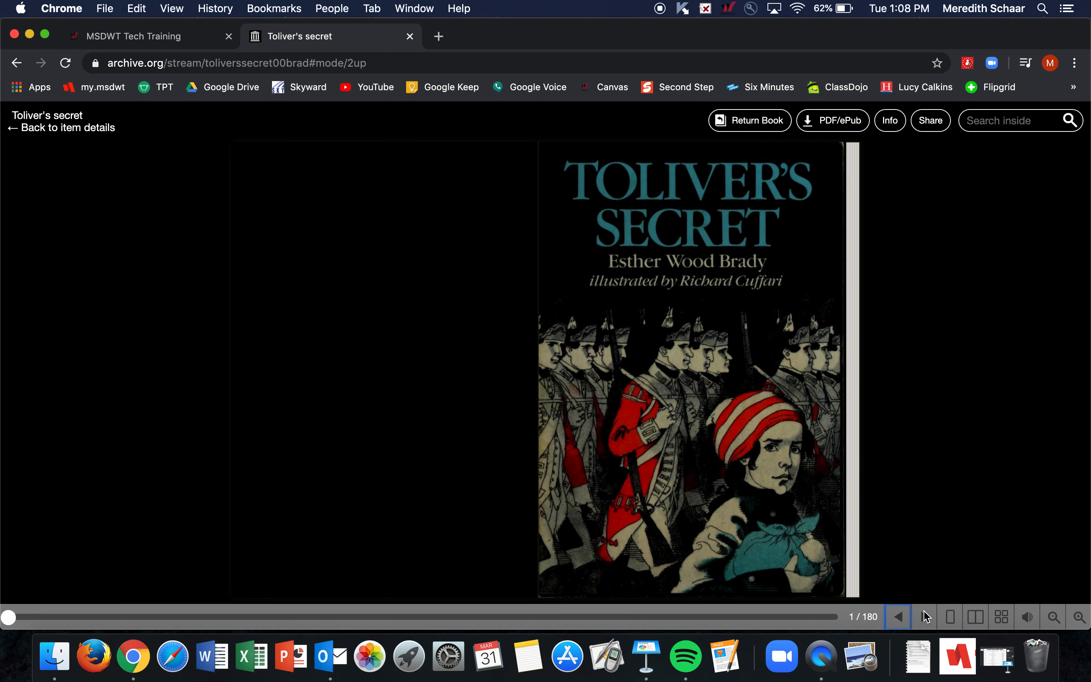
Page forward from the cover past the title, copyright and dedication pages to page 10 of 180.
{"action": "left_click", "coordinate": [925, 616]}
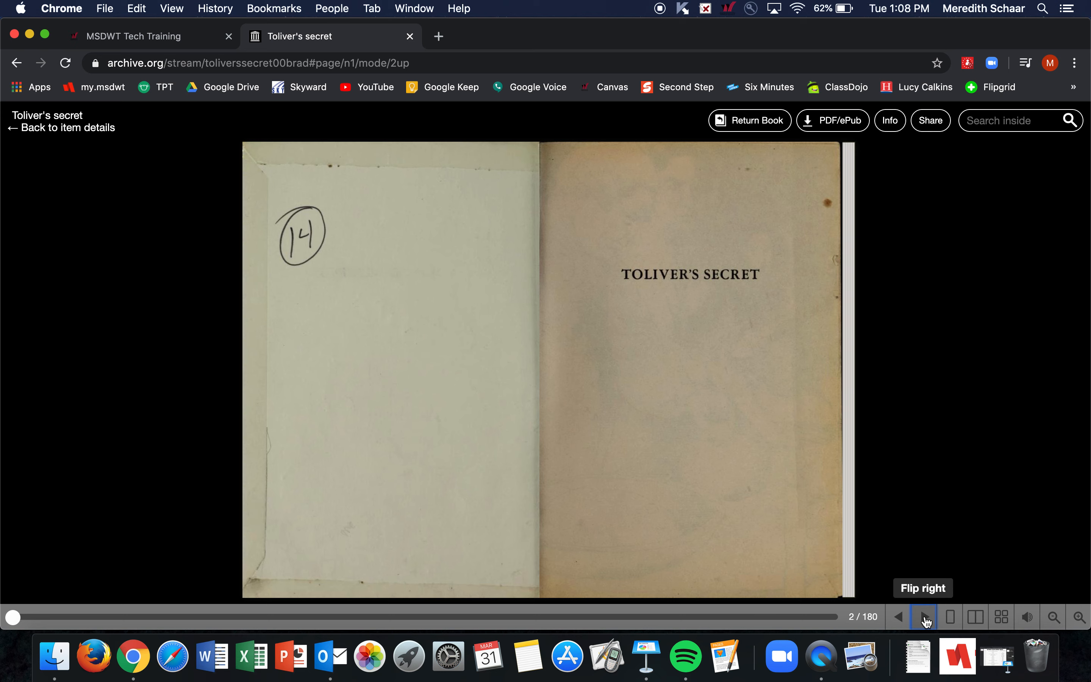
{"action": "left_click", "coordinate": [925, 617]}
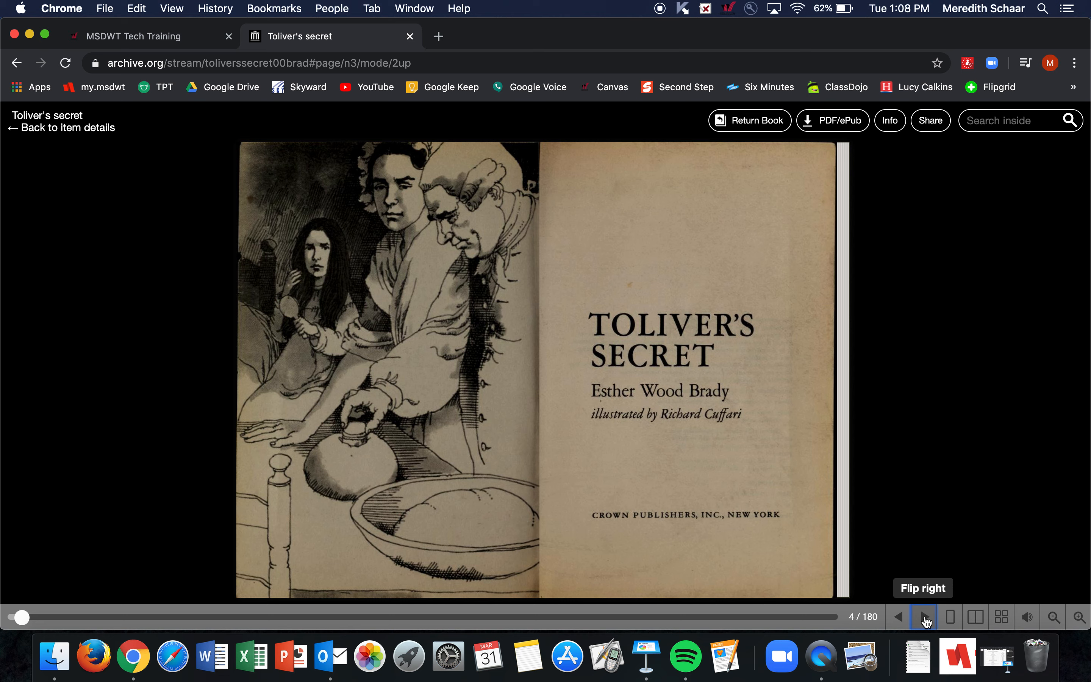
{"action": "left_click", "coordinate": [925, 616]}
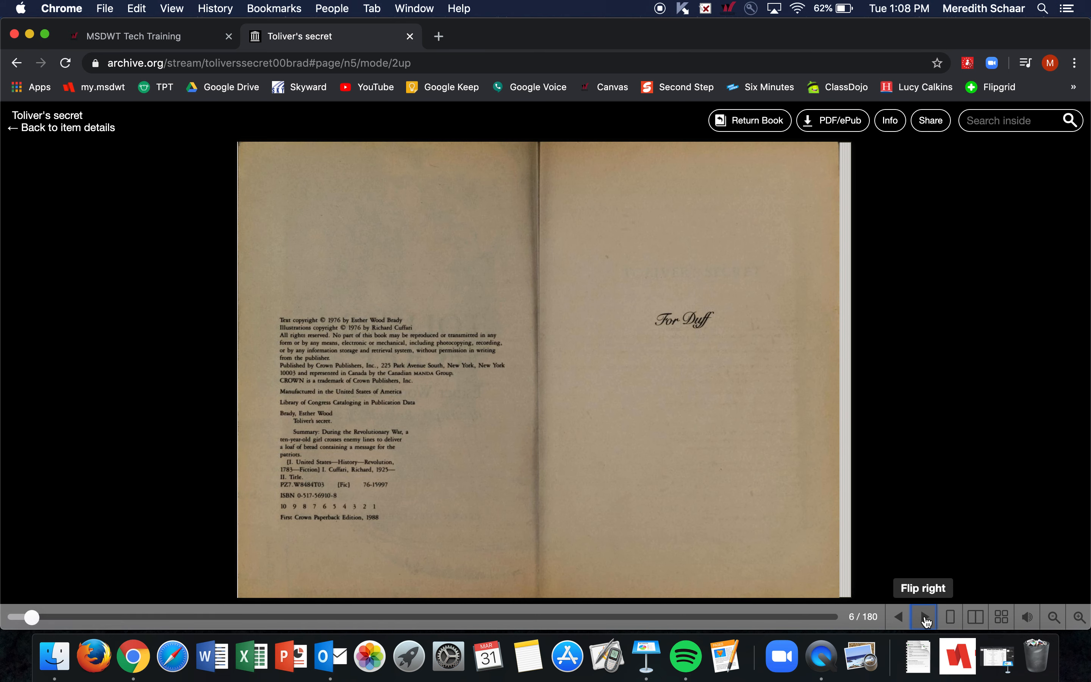
{"action": "left_click", "coordinate": [924, 618]}
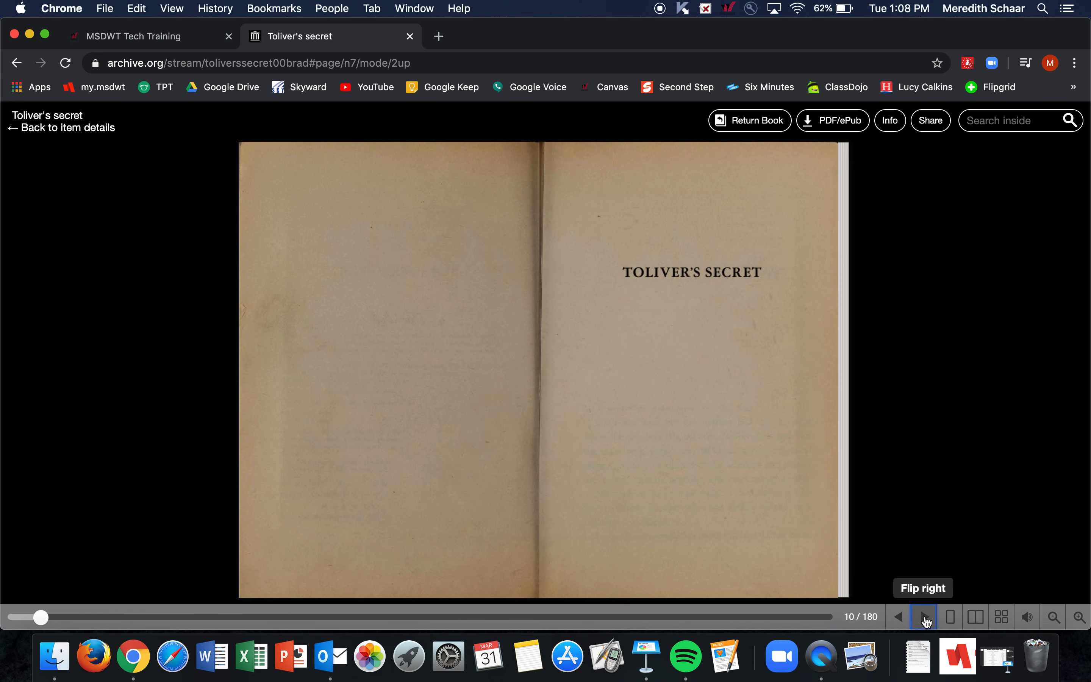
Turn forward to the first text page of chapter One (page 3).
{"action": "left_click", "coordinate": [925, 616]}
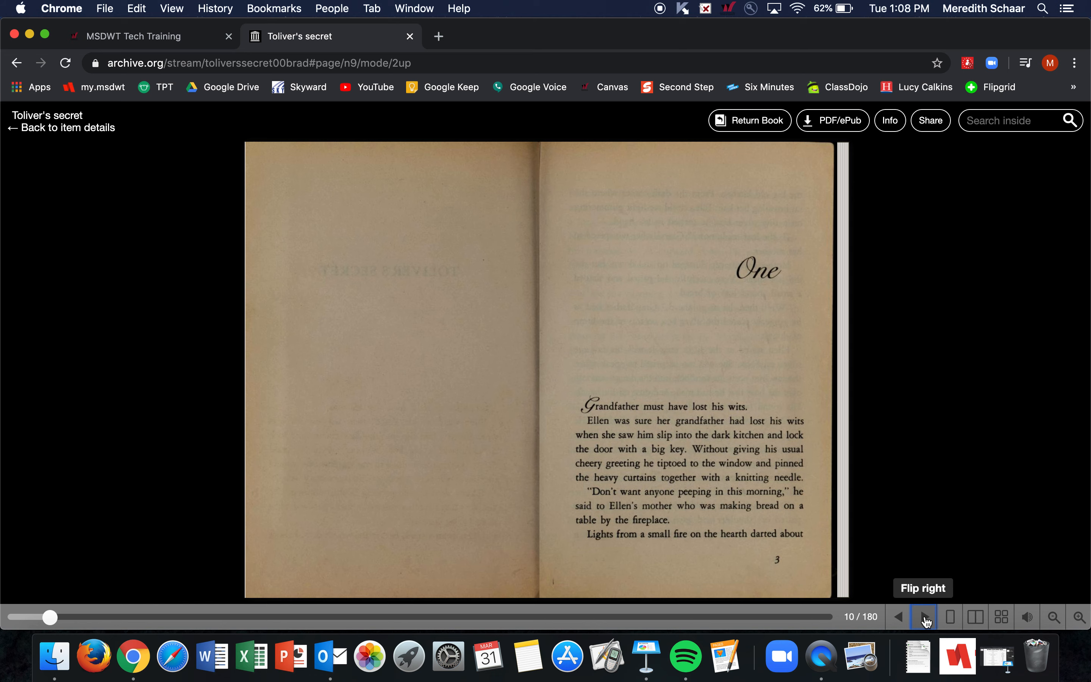
Turn forward one spread to story pages 4 and 5.
{"action": "left_click", "coordinate": [922, 617]}
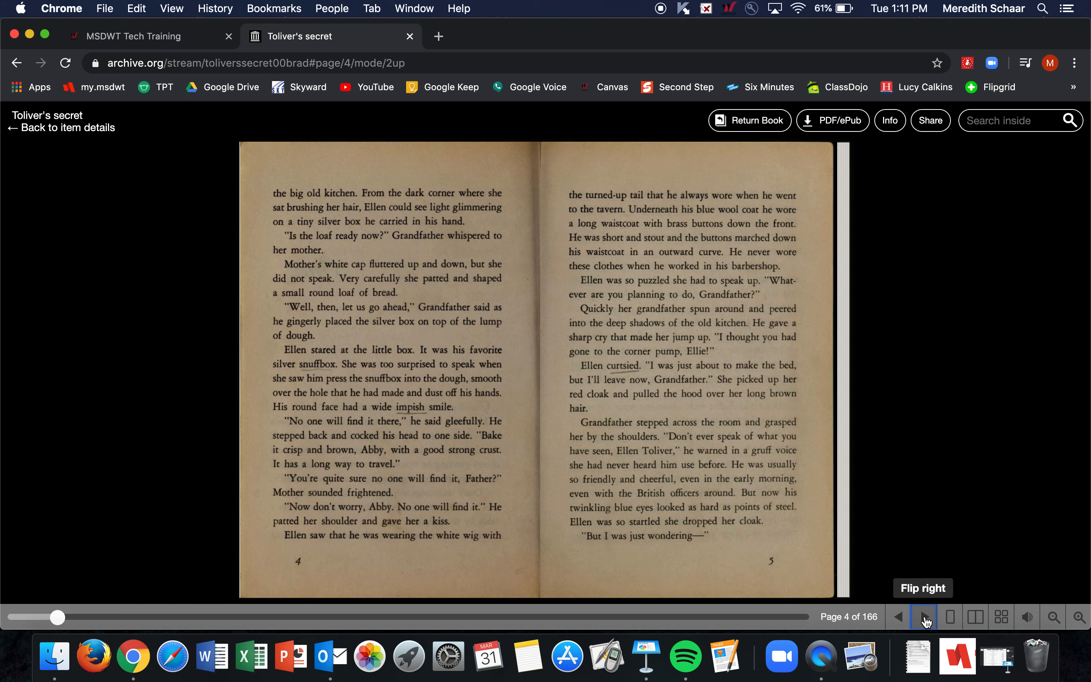
Turn forward to pages 6 and 7, then begin the next page turn.
{"action": "left_click", "coordinate": [924, 617]}
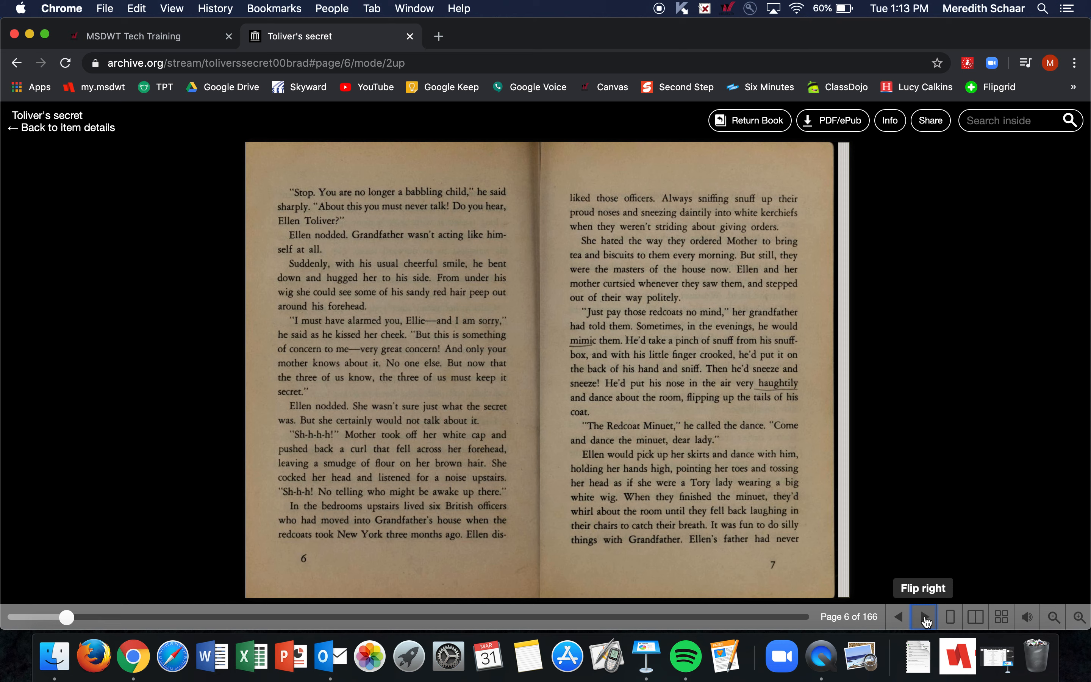
{"action": "left_click", "coordinate": [924, 616]}
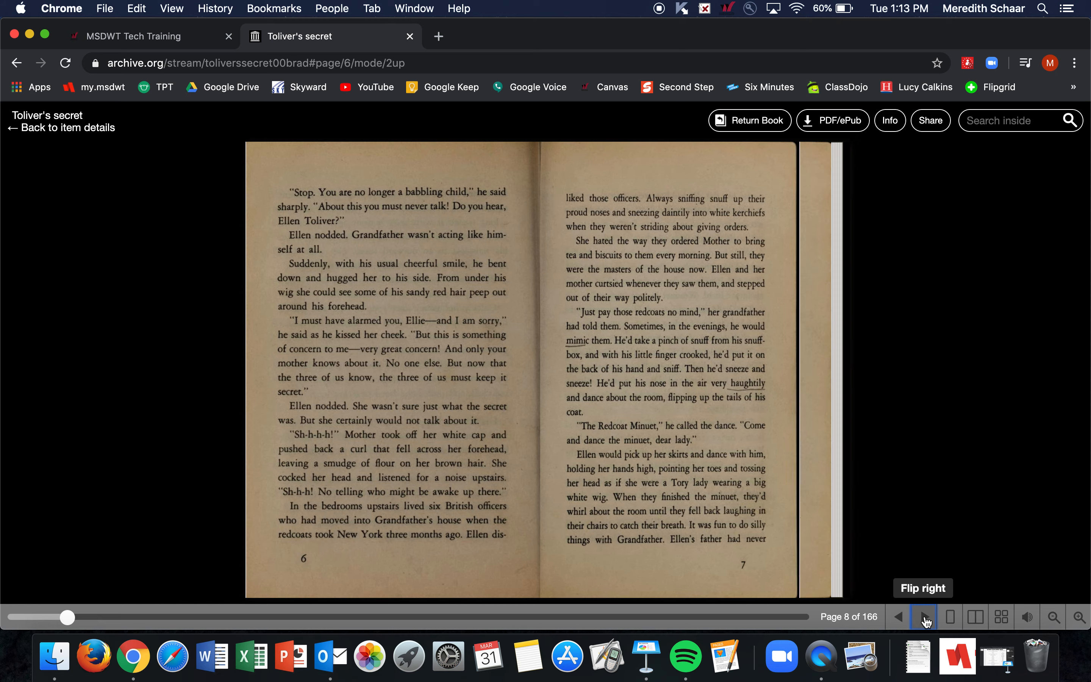
Turn forward one spread to story pages 8 and 9.
{"action": "left_click", "coordinate": [923, 617]}
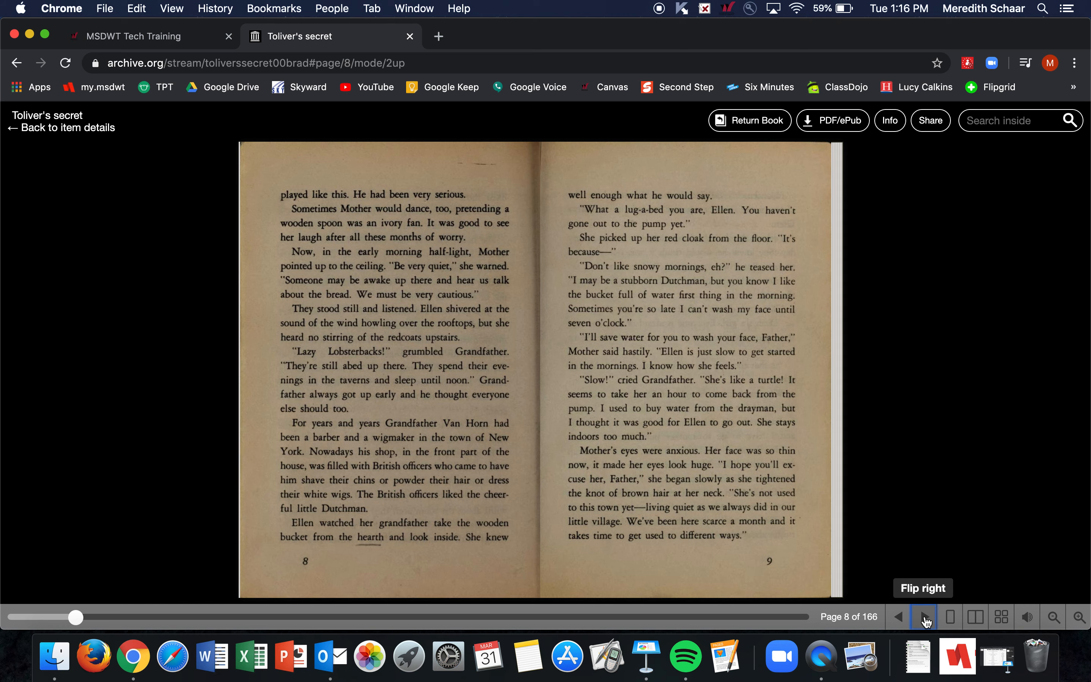
Turn forward one spread to pages 10 and 11.
{"action": "left_click", "coordinate": [925, 618]}
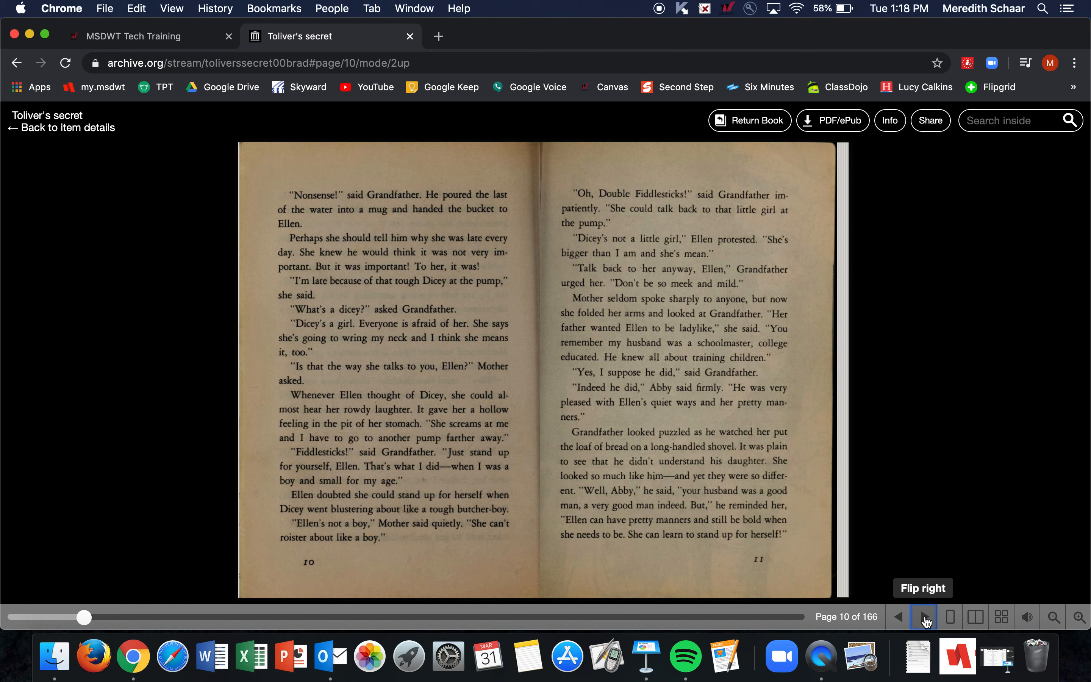
Turn forward through the full-spread illustration to chapter One pages 14 and 15.
{"action": "left_click", "coordinate": [924, 618]}
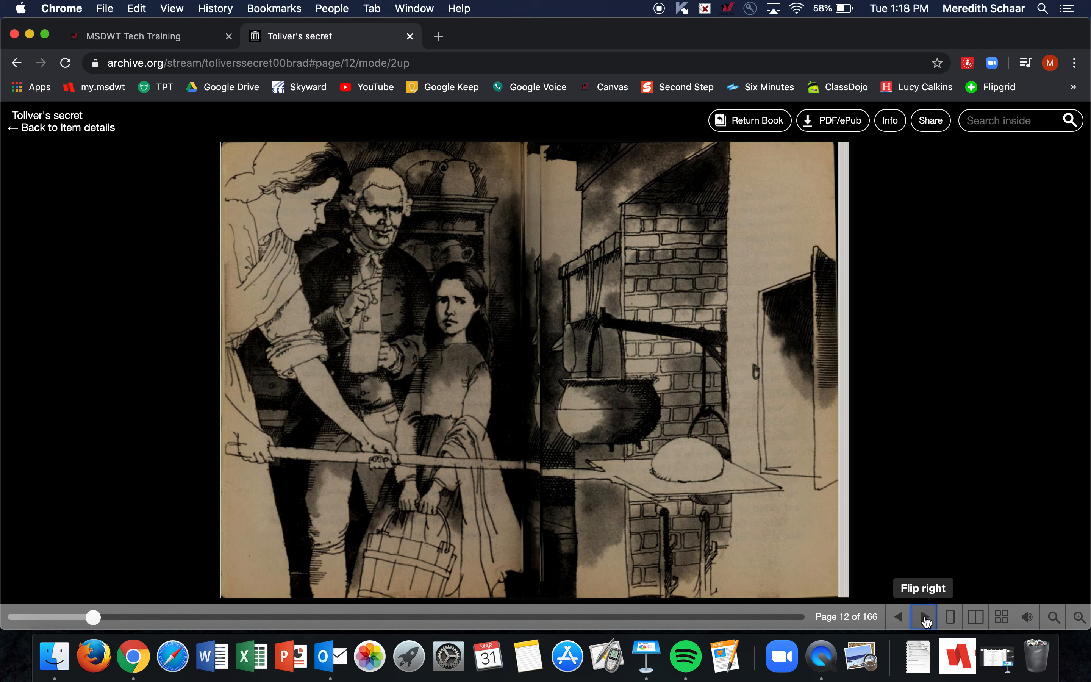
{"action": "left_click", "coordinate": [923, 618]}
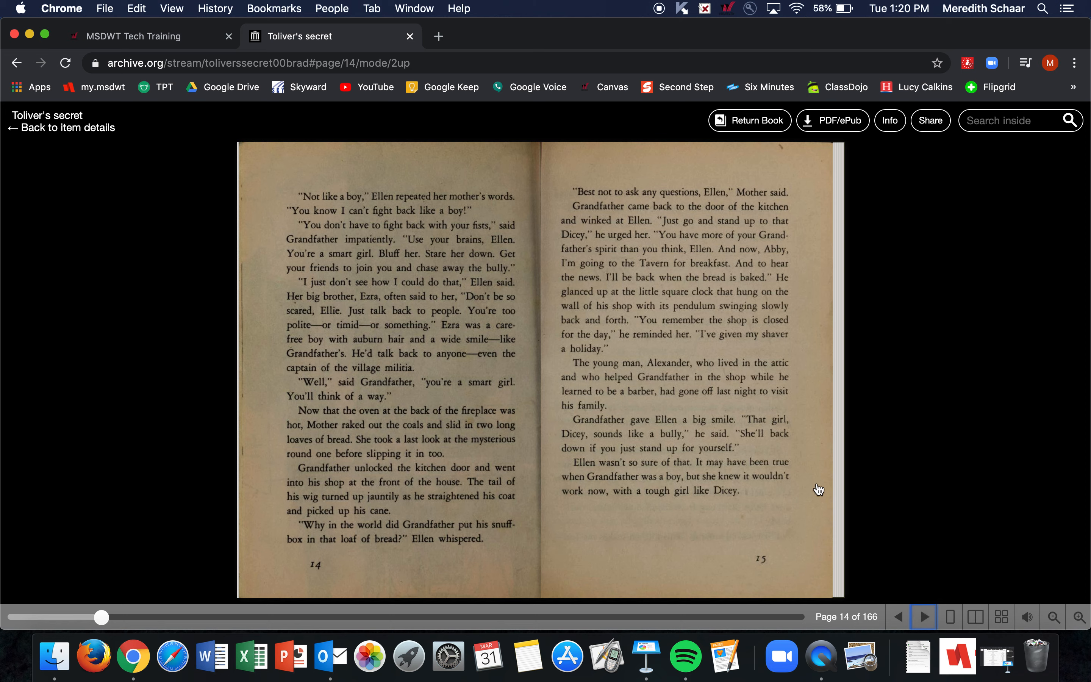
{"action": "mouse_move", "coordinate": [862, 332]}
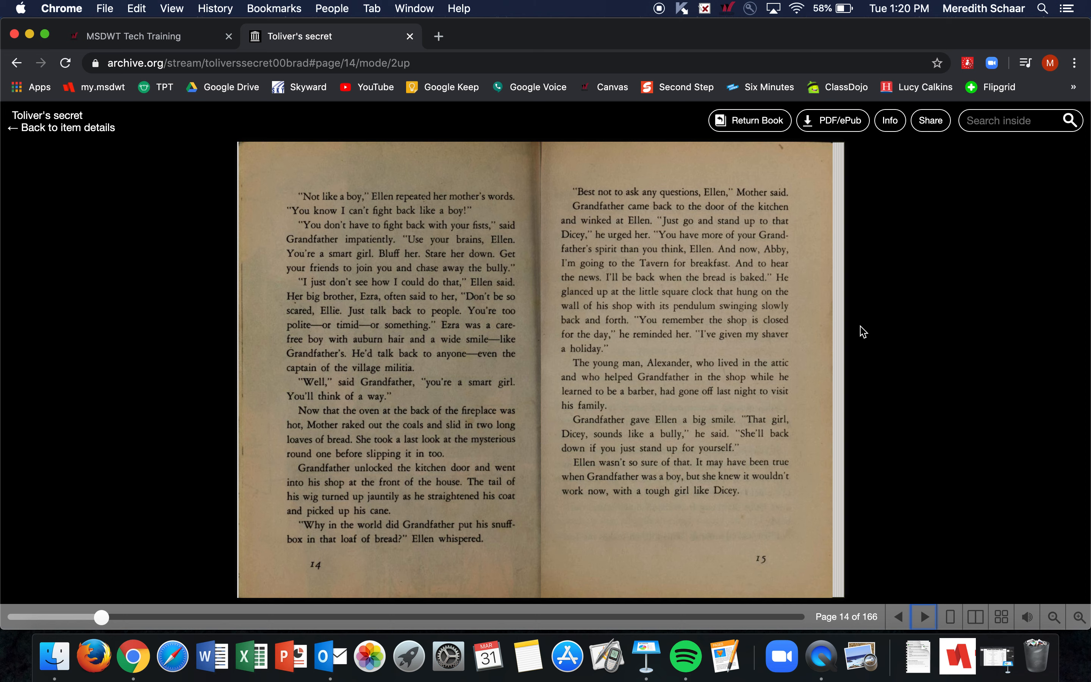
{"action": "mouse_move", "coordinate": [937, 256]}
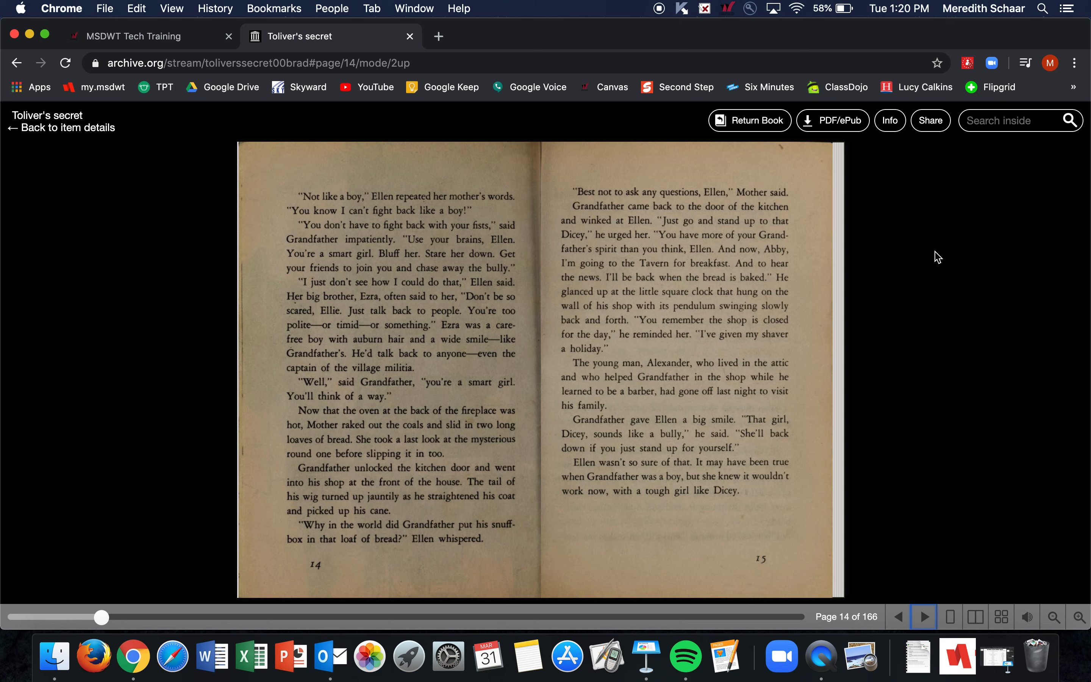
{"action": "mouse_move", "coordinate": [680, 20]}
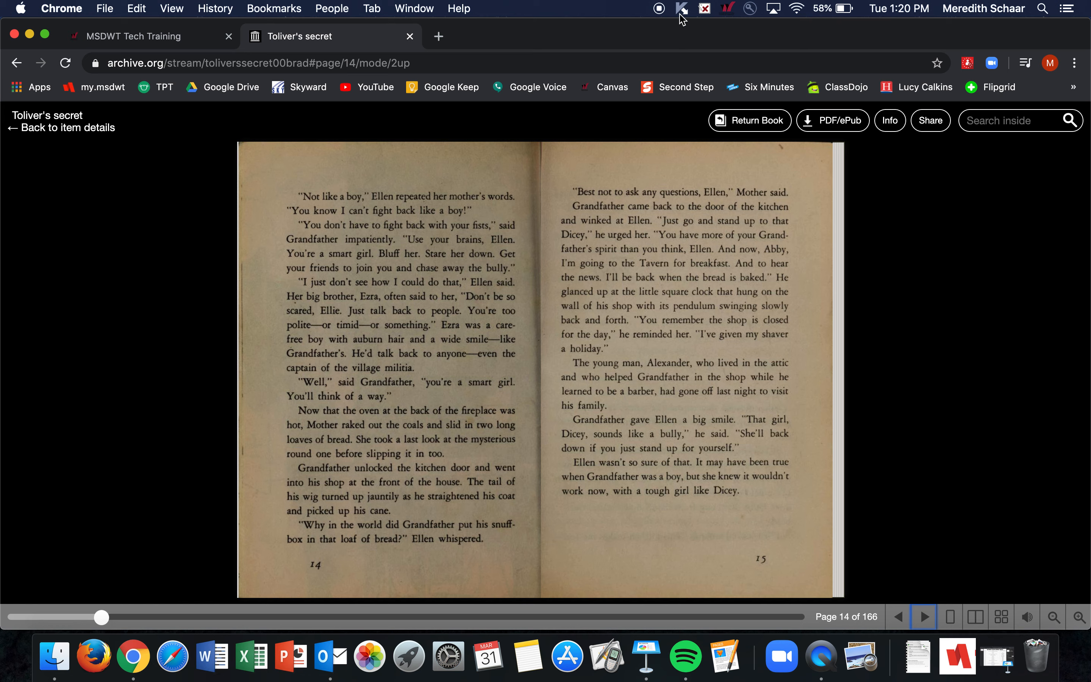